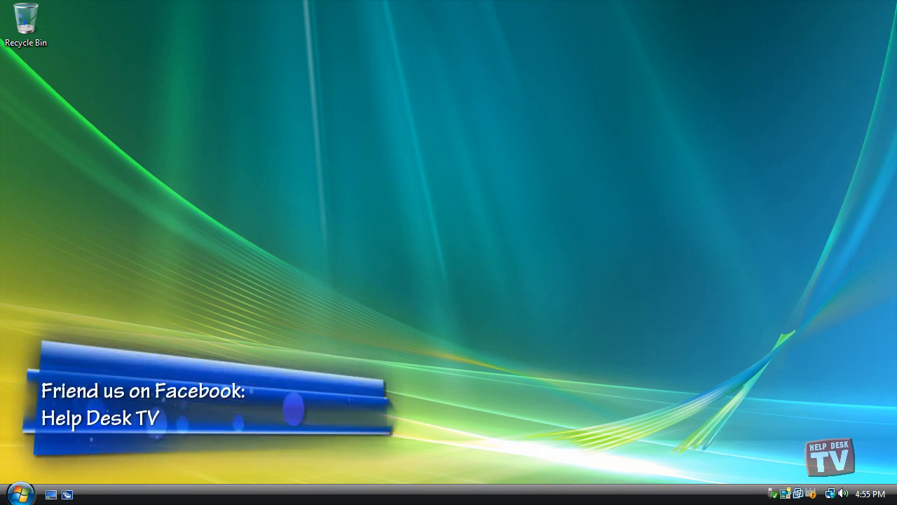
pyautogui.moveTo(358, 441)
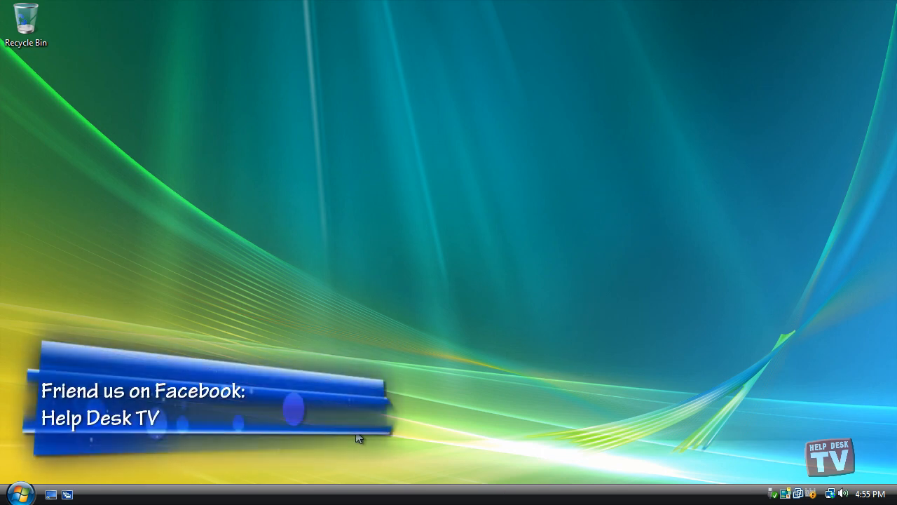
pyautogui.moveTo(370, 447)
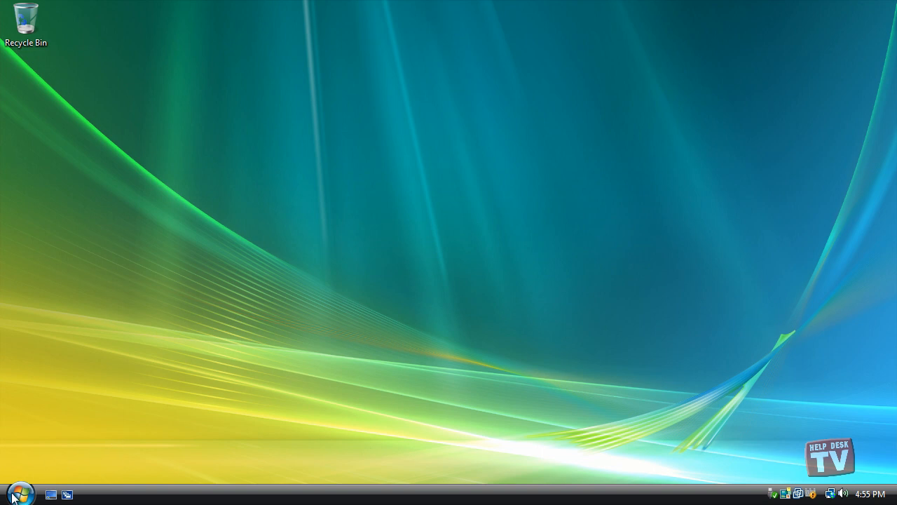
# - Check the drives on this computer from the Start menu, then close the drives view
pyautogui.click(14, 487)
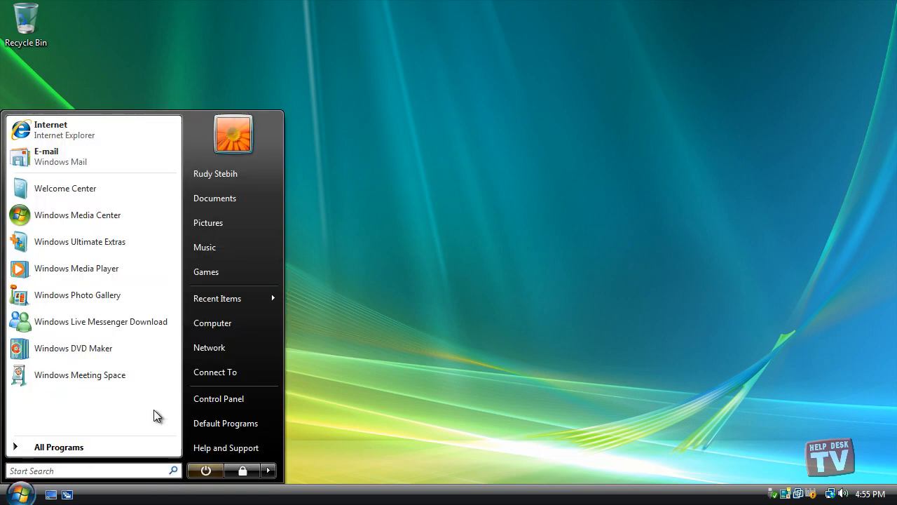
pyautogui.click(212, 322)
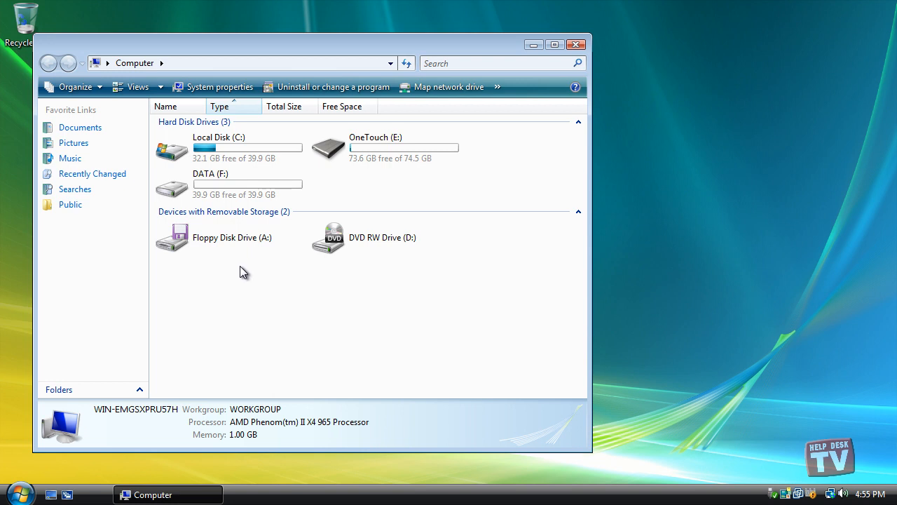
pyautogui.moveTo(520, 51)
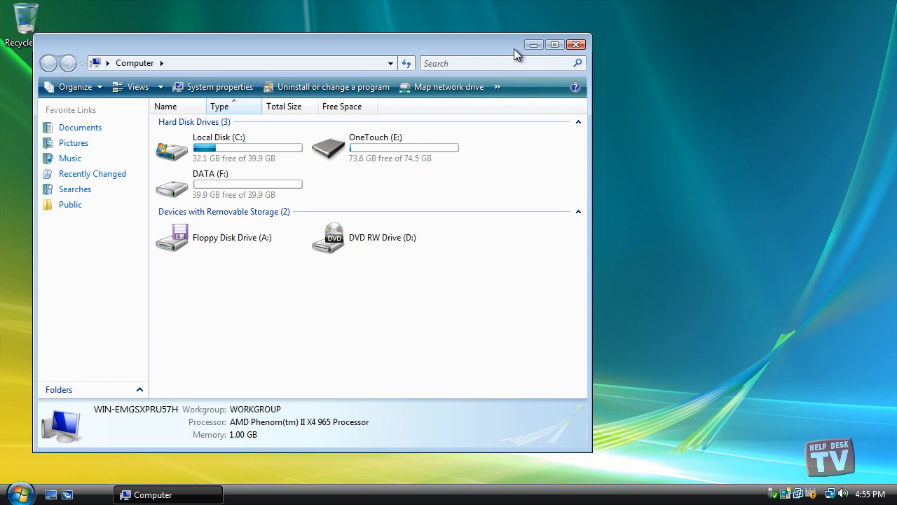
pyautogui.click(576, 43)
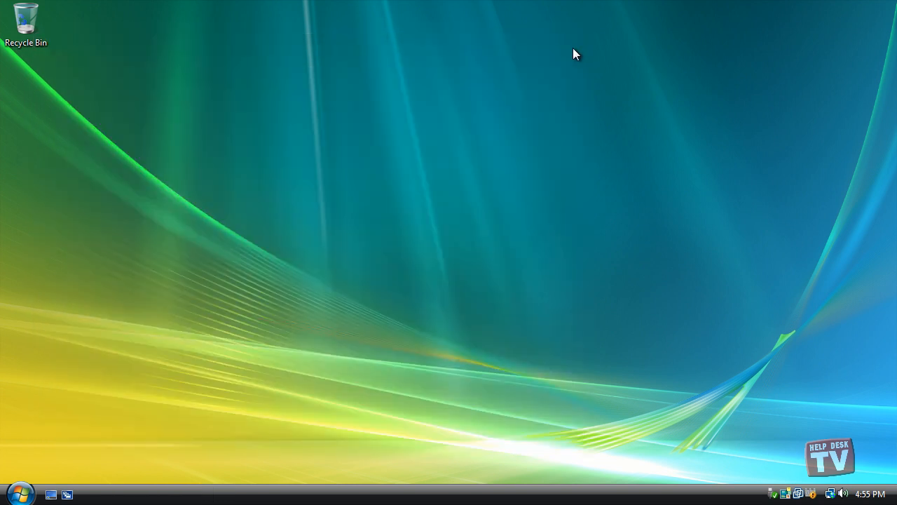
pyautogui.moveTo(294, 305)
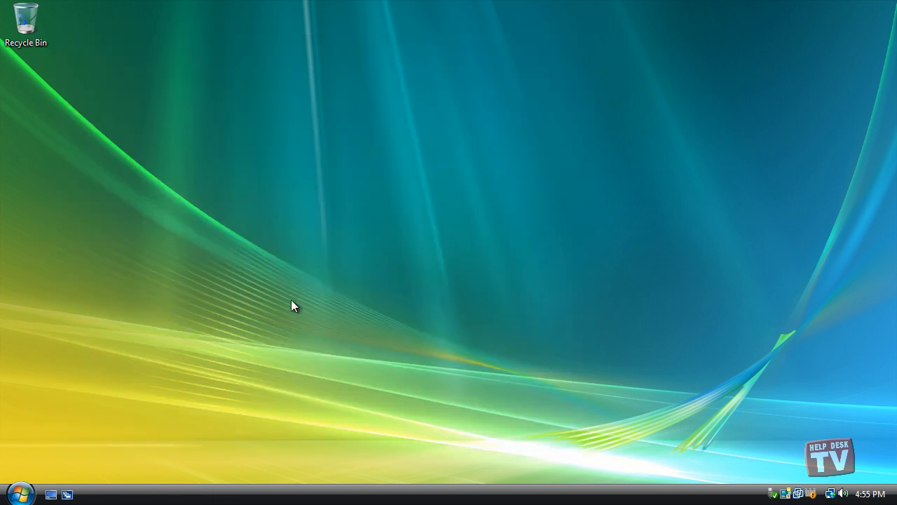
pyautogui.moveTo(75, 476)
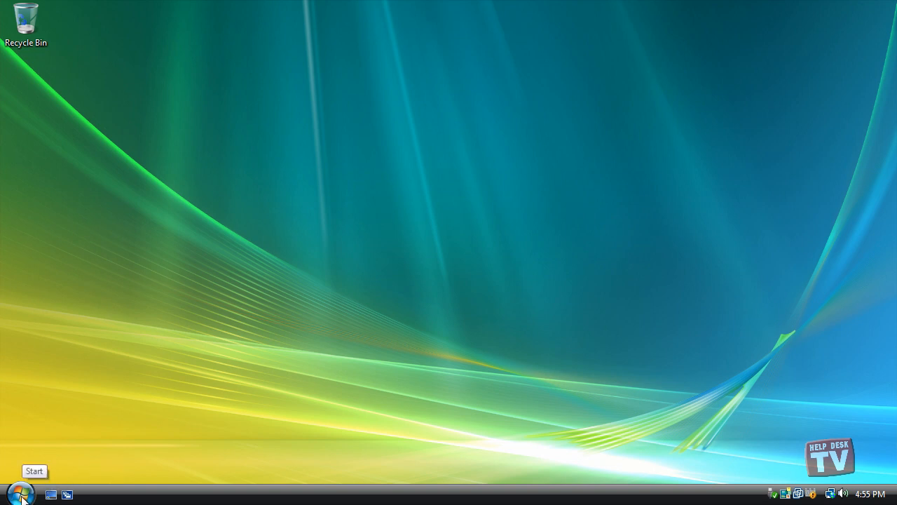
pyautogui.moveTo(31, 463)
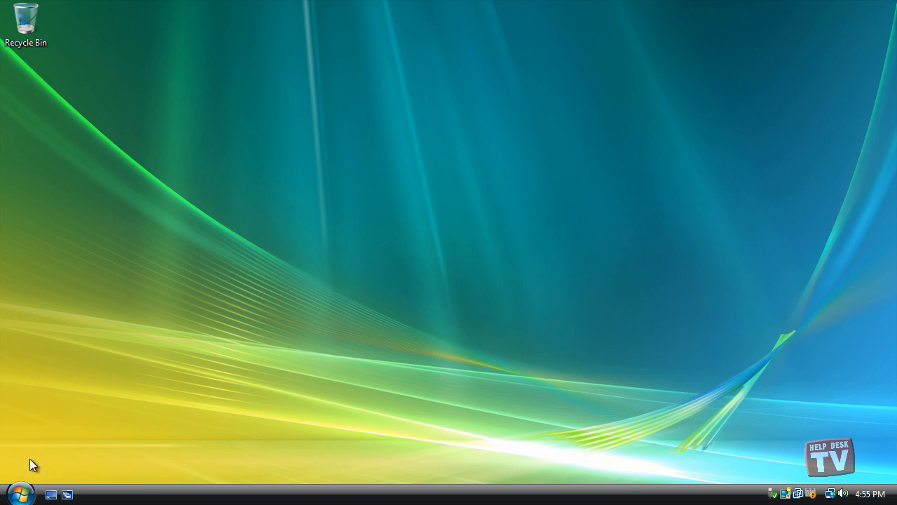
# - Launch Backup and Restore Center from the Maintenance folder and start backing up files
pyautogui.click(12, 487)
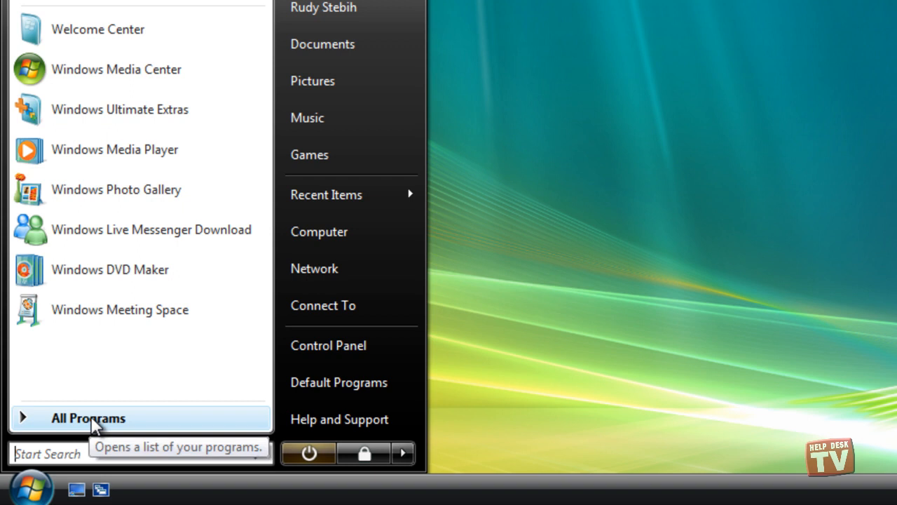
pyautogui.click(87, 418)
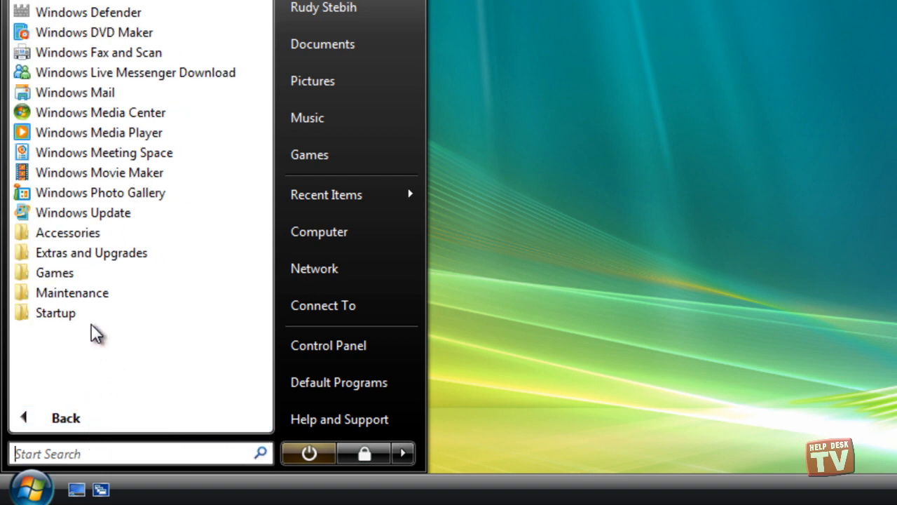
pyautogui.click(72, 292)
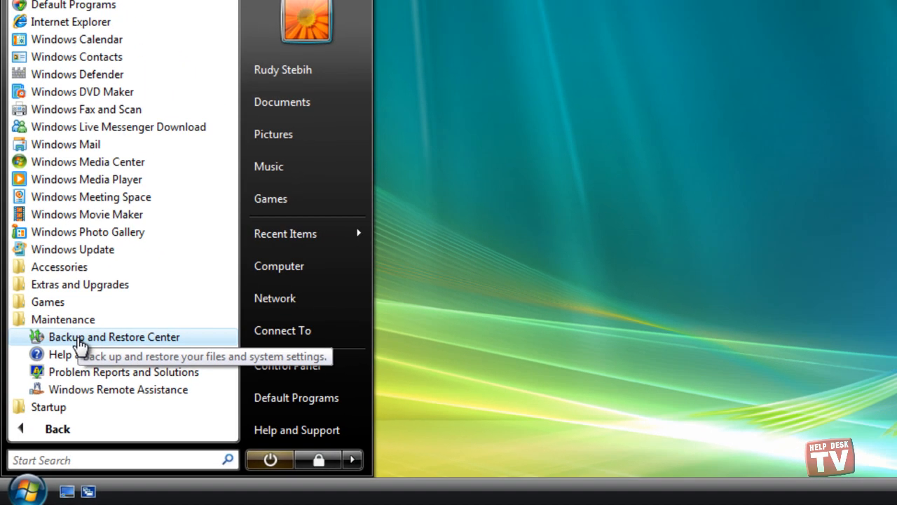
pyautogui.click(113, 337)
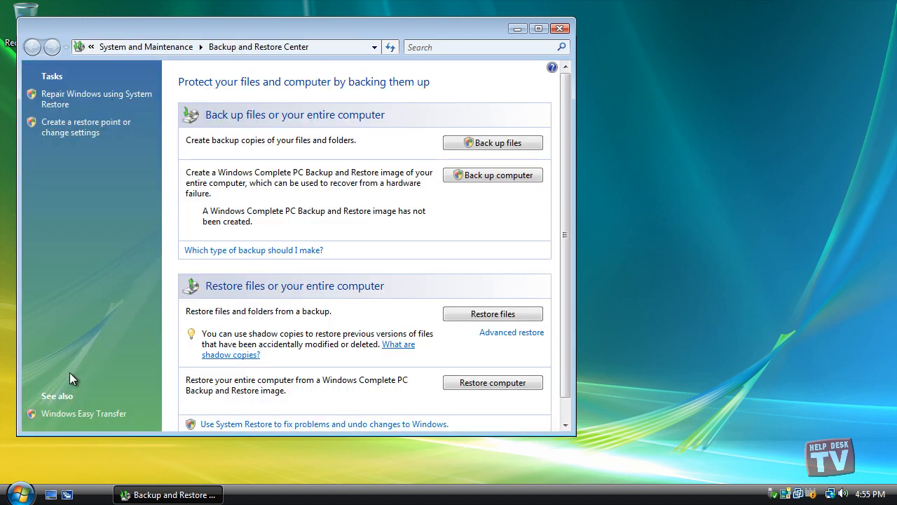
pyautogui.click(492, 142)
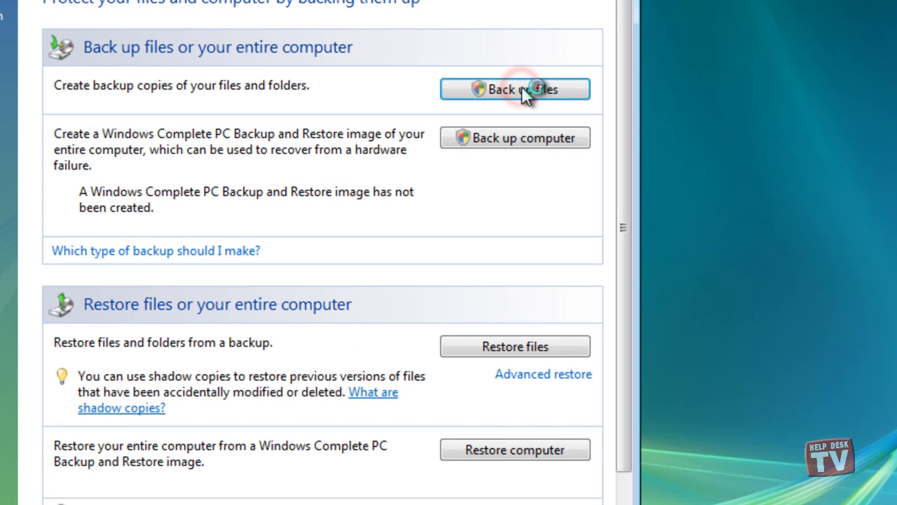
pyautogui.click(536, 89)
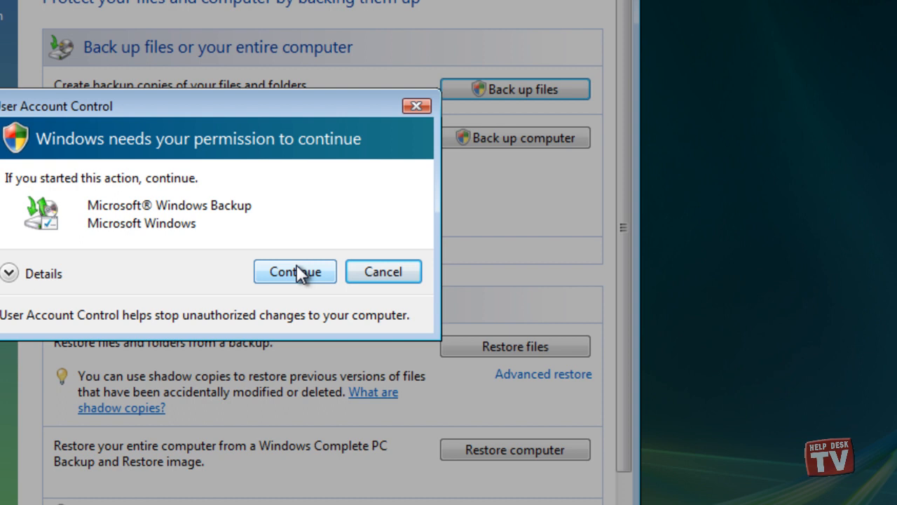
# - Grant Windows Backup permission and keep OneTouch (E:) as the backup destination
pyautogui.click(294, 271)
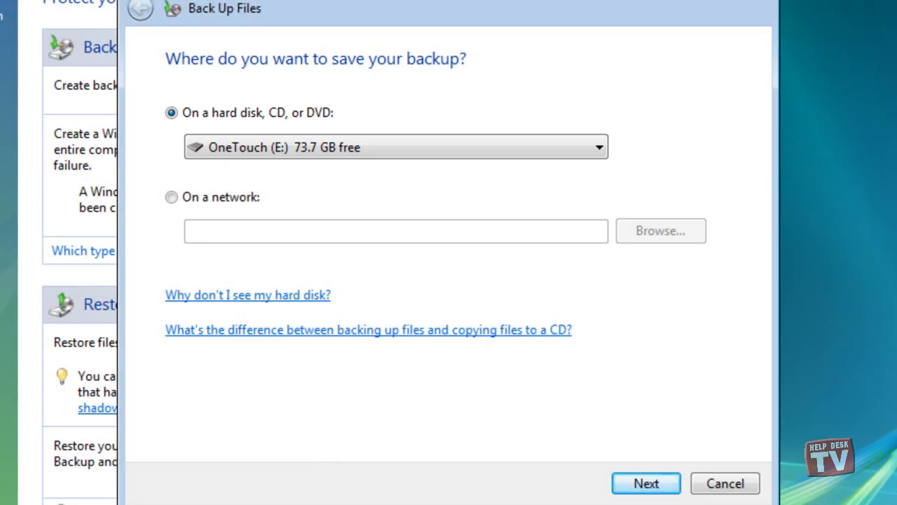
pyautogui.click(598, 148)
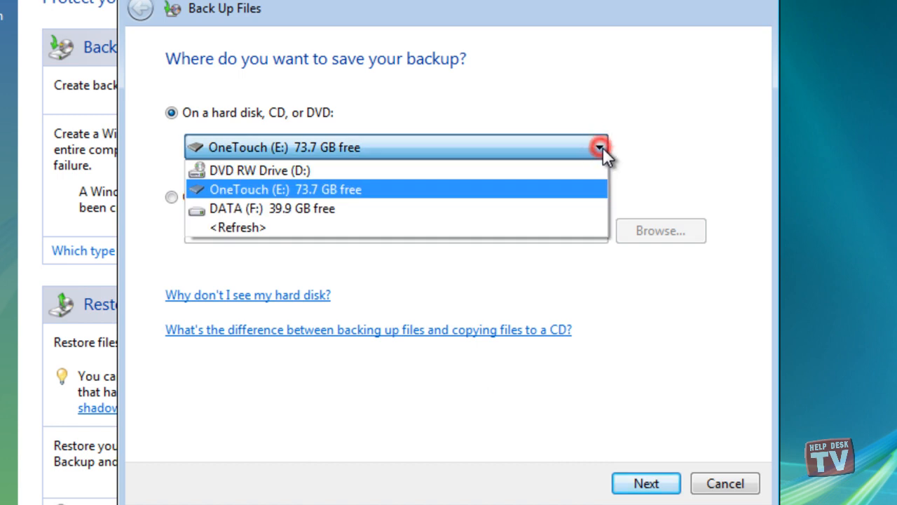
pyautogui.click(280, 189)
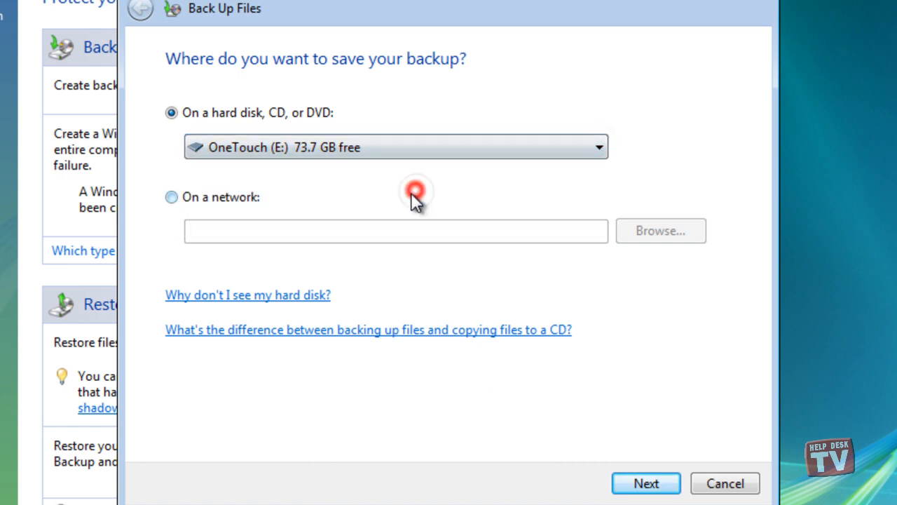
pyautogui.moveTo(418, 219)
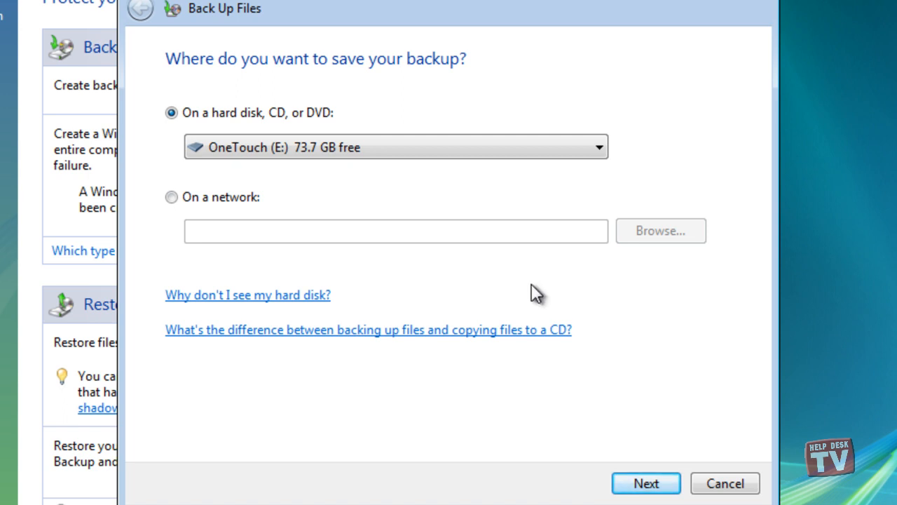
pyautogui.moveTo(526, 321)
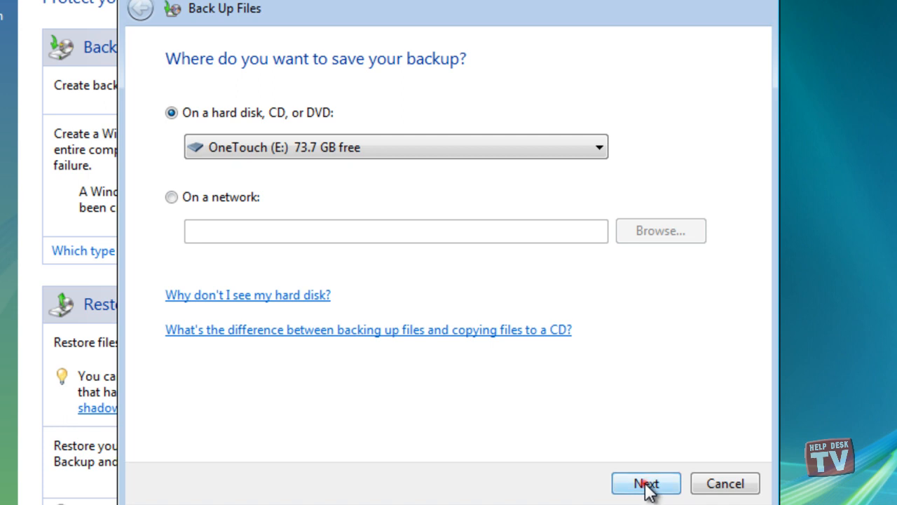
# - Advance to the disk list and tick DATA (F:) alongside the system disk
pyautogui.click(647, 483)
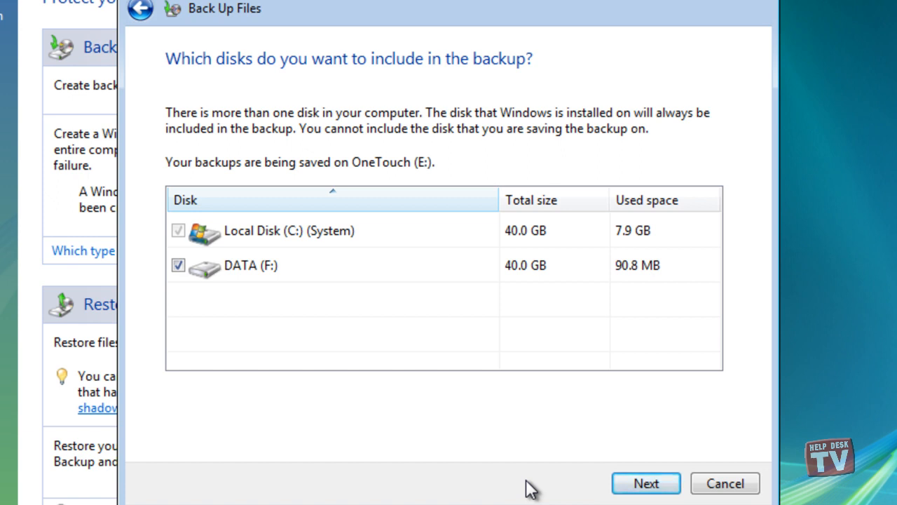
pyautogui.click(177, 265)
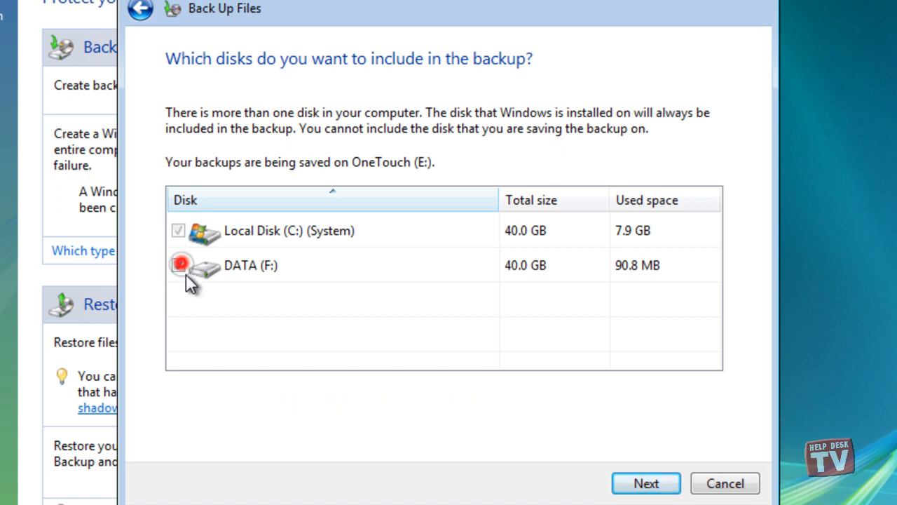
pyautogui.click(179, 265)
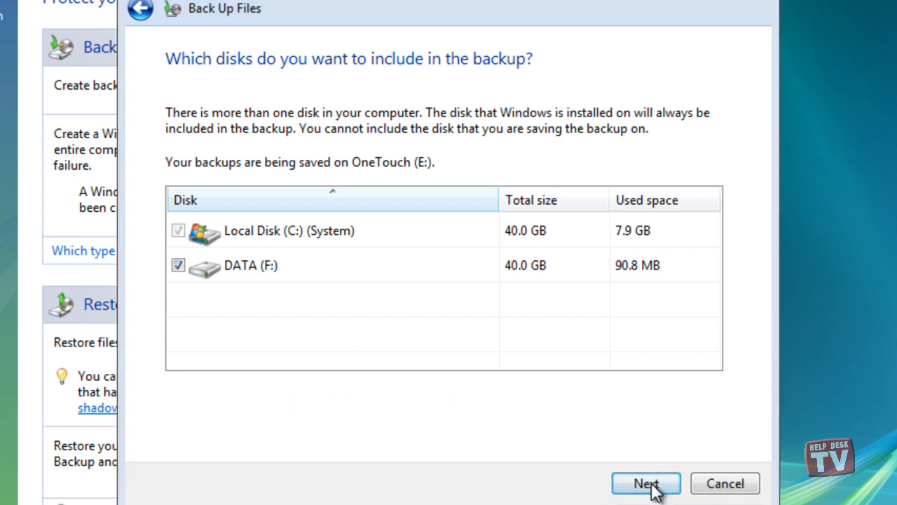
# - Advance to the file type step, leaving all eight categories ticked
pyautogui.click(646, 483)
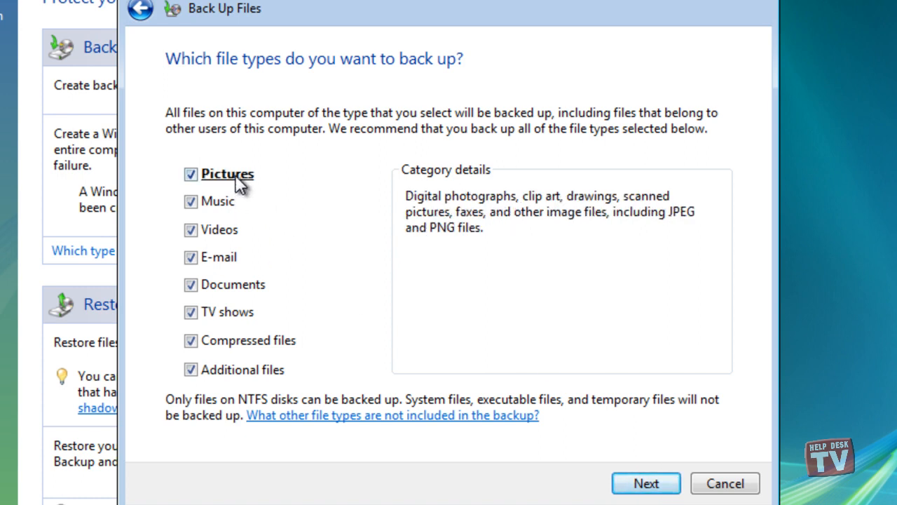
pyautogui.moveTo(233, 231)
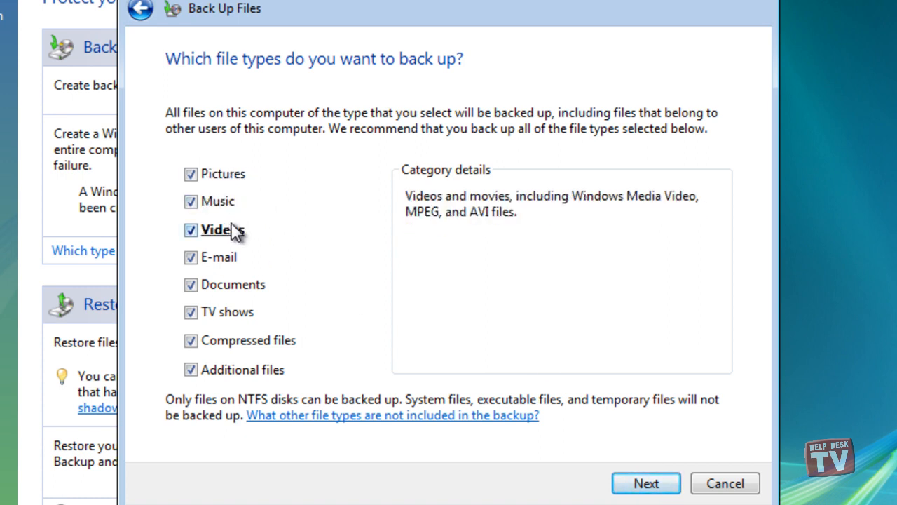
pyautogui.moveTo(371, 250)
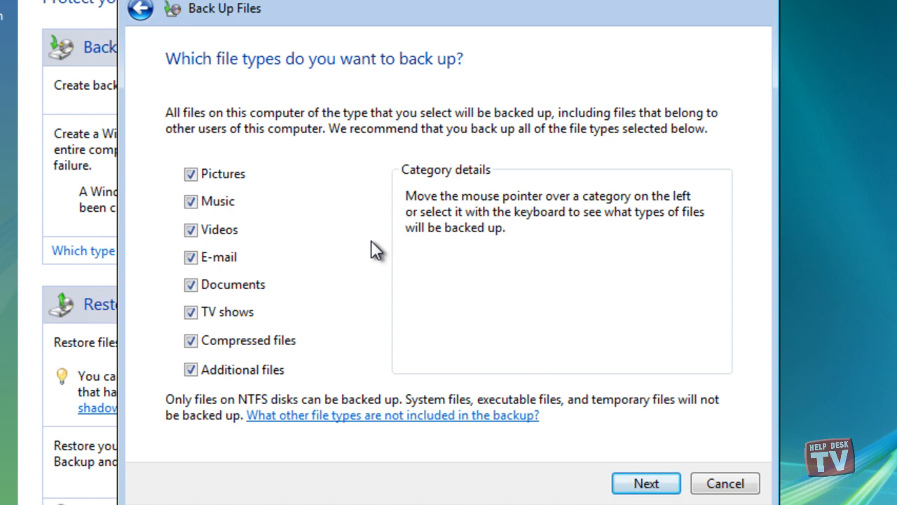
pyautogui.moveTo(365, 234)
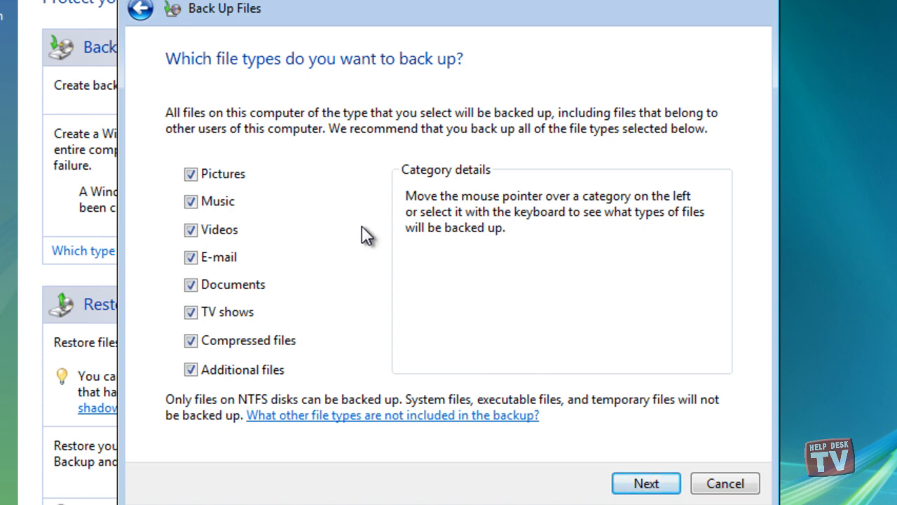
pyautogui.moveTo(187, 391)
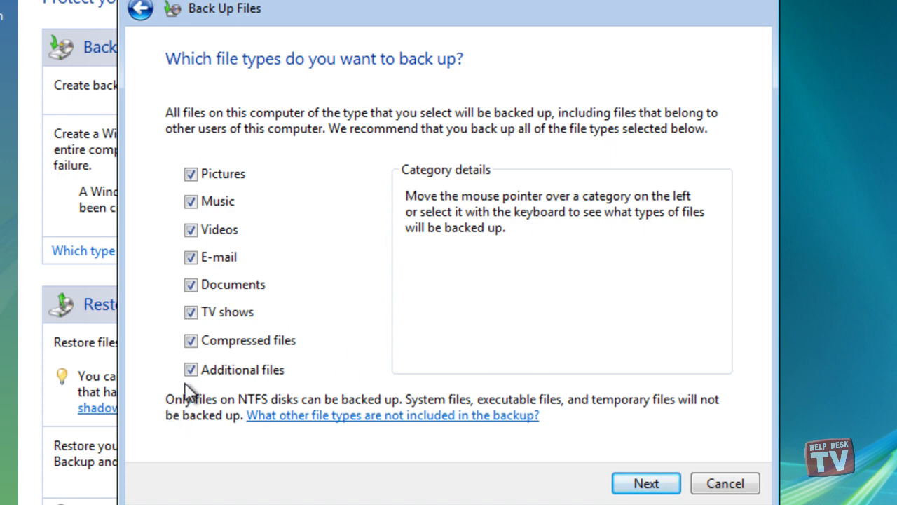
pyautogui.moveTo(176, 263)
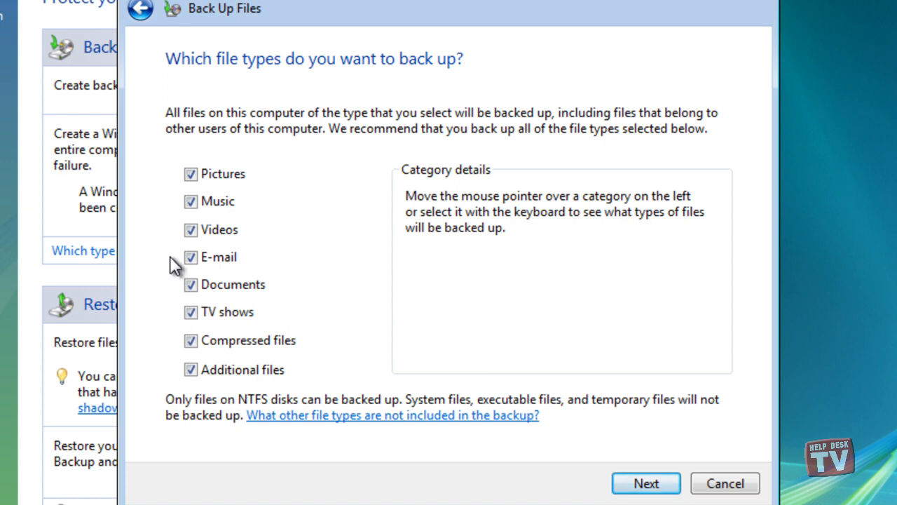
pyautogui.moveTo(183, 203)
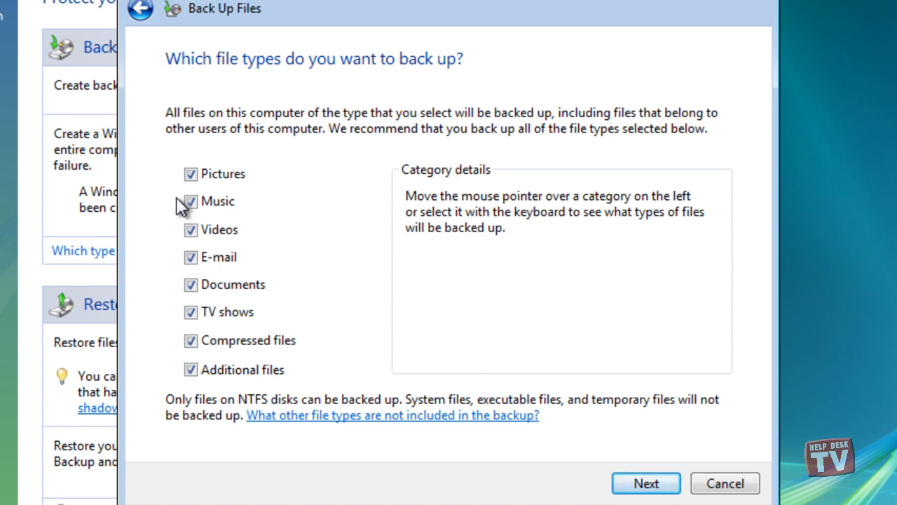
pyautogui.moveTo(179, 184)
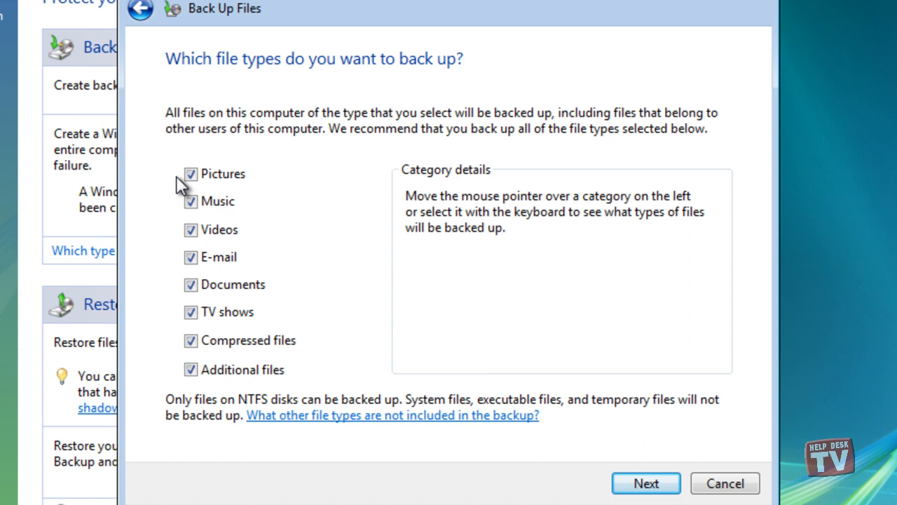
pyautogui.moveTo(227, 186)
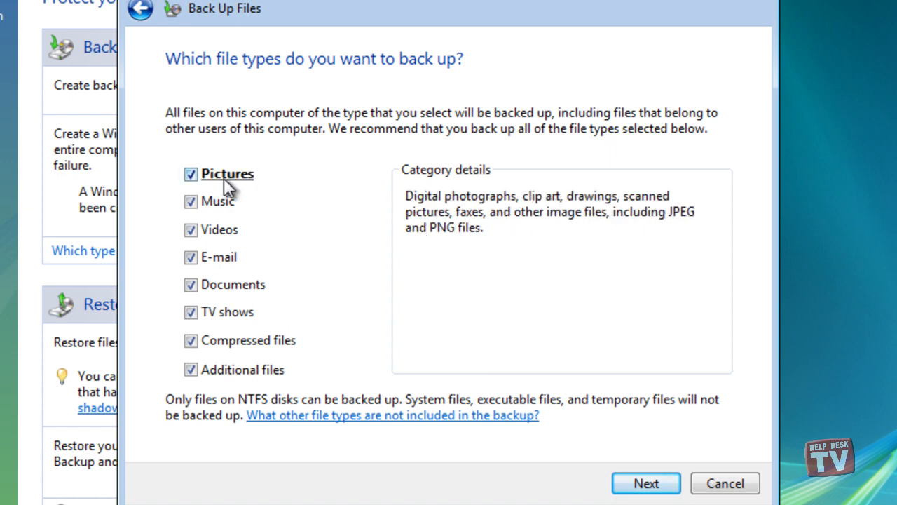
pyautogui.moveTo(226, 238)
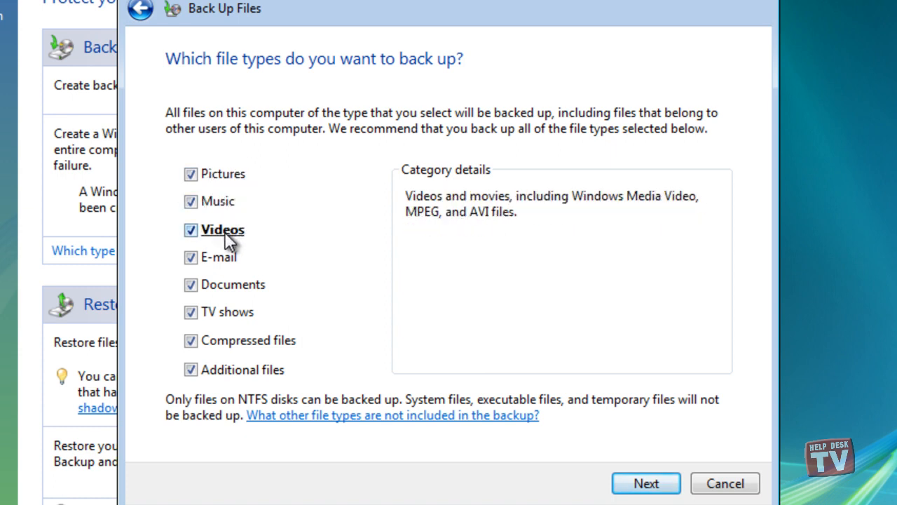
pyautogui.moveTo(254, 378)
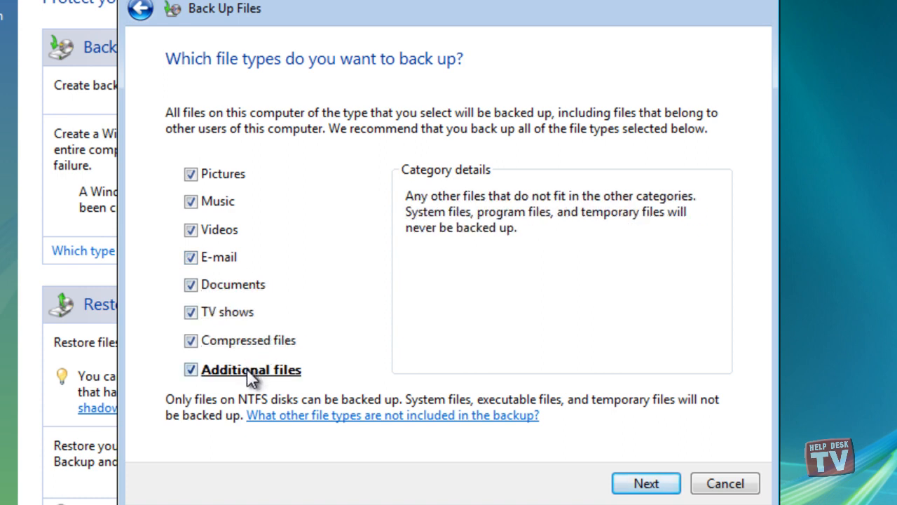
pyautogui.moveTo(254, 347)
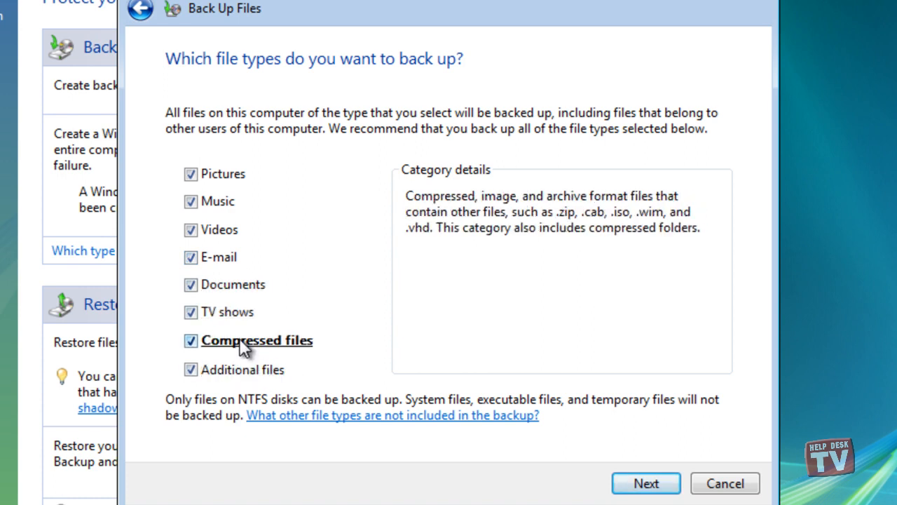
pyautogui.moveTo(599, 414)
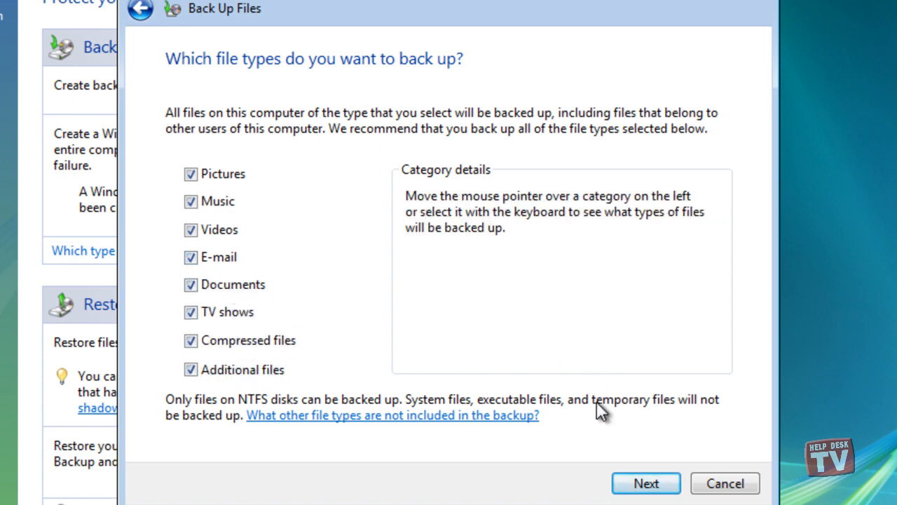
# - Keep the Weekly, Sunday, 7:00 PM schedule in the How often settings
pyautogui.click(647, 483)
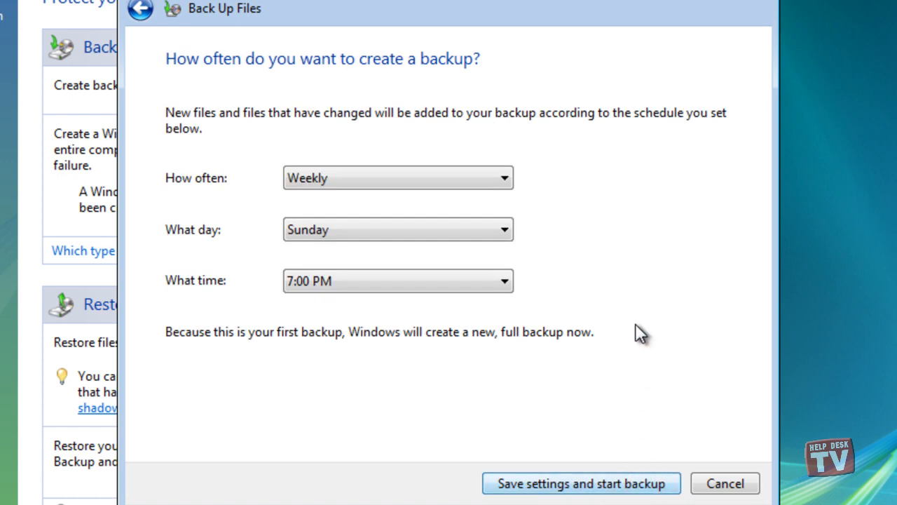
pyautogui.moveTo(643, 315)
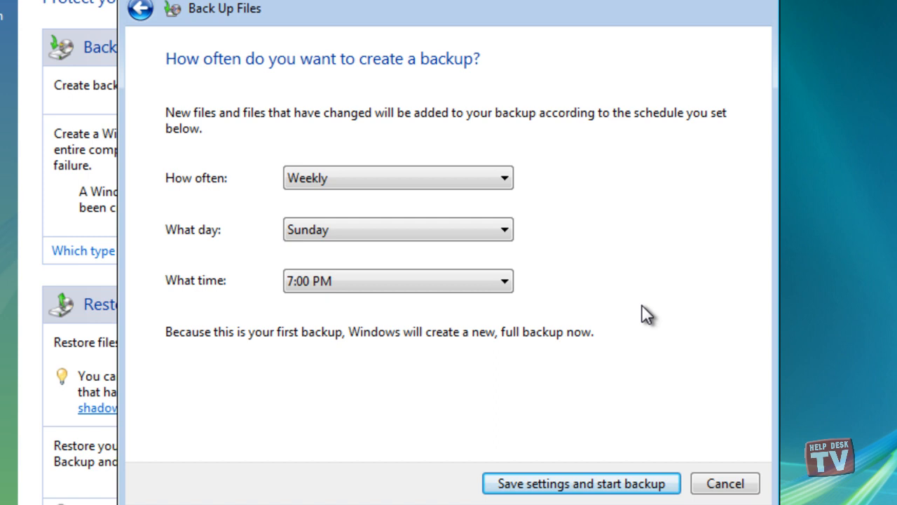
pyautogui.moveTo(649, 317)
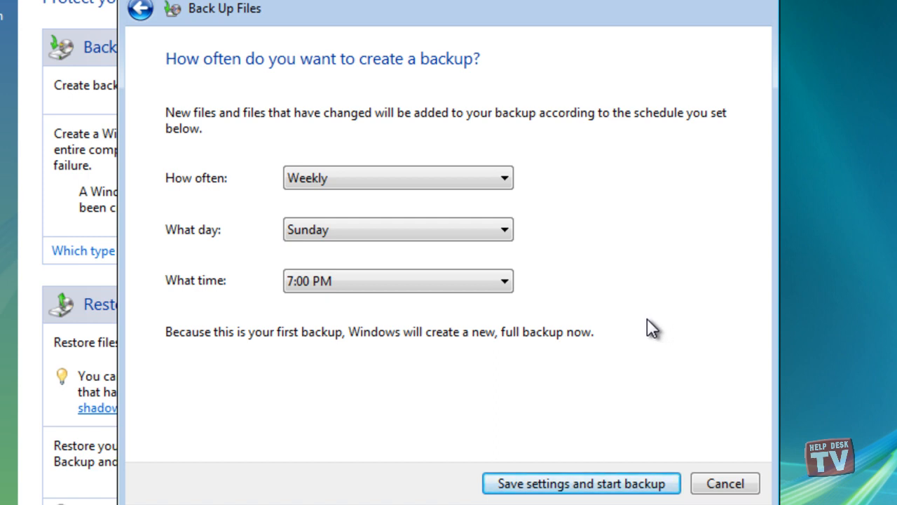
pyautogui.click(500, 179)
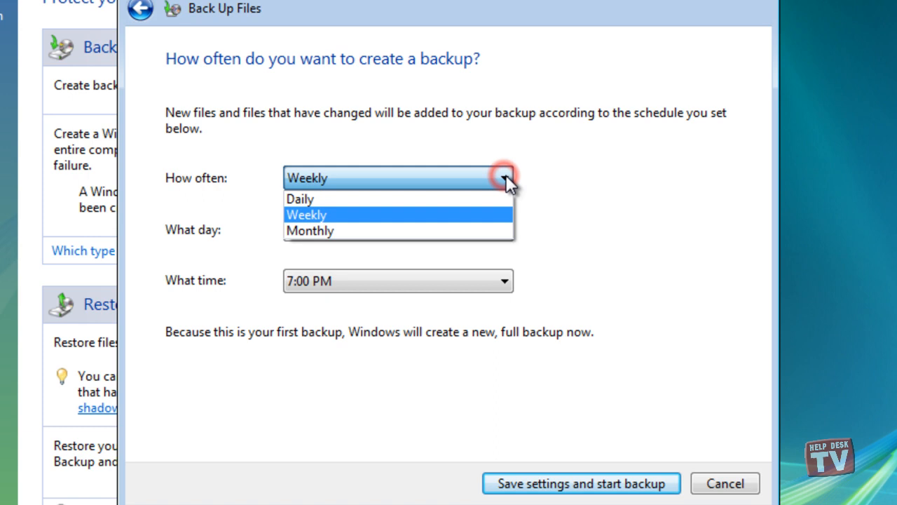
pyautogui.click(568, 484)
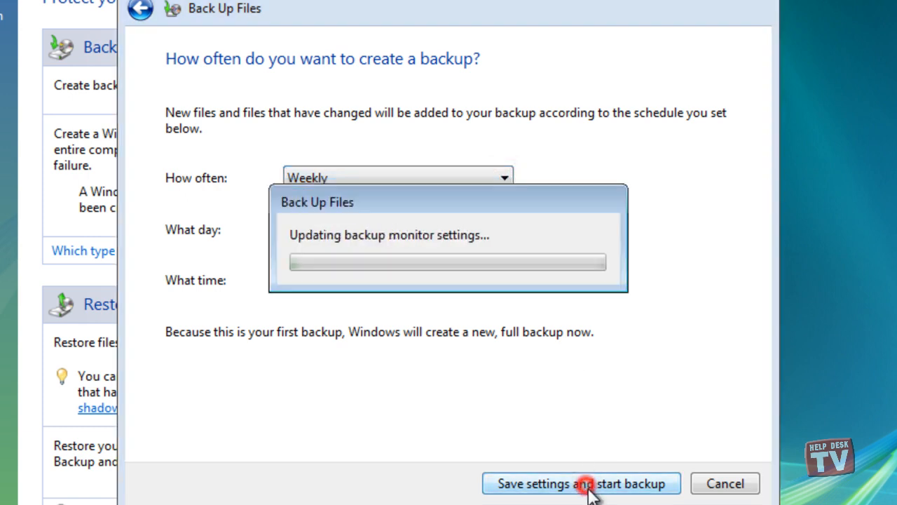
# - Save settings, run the first backup to completion and close the progress window
pyautogui.click(582, 483)
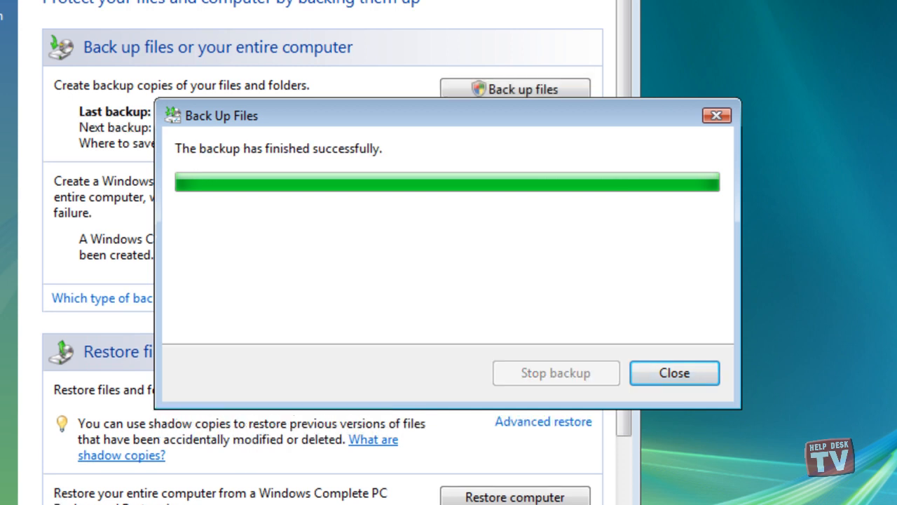
pyautogui.click(674, 373)
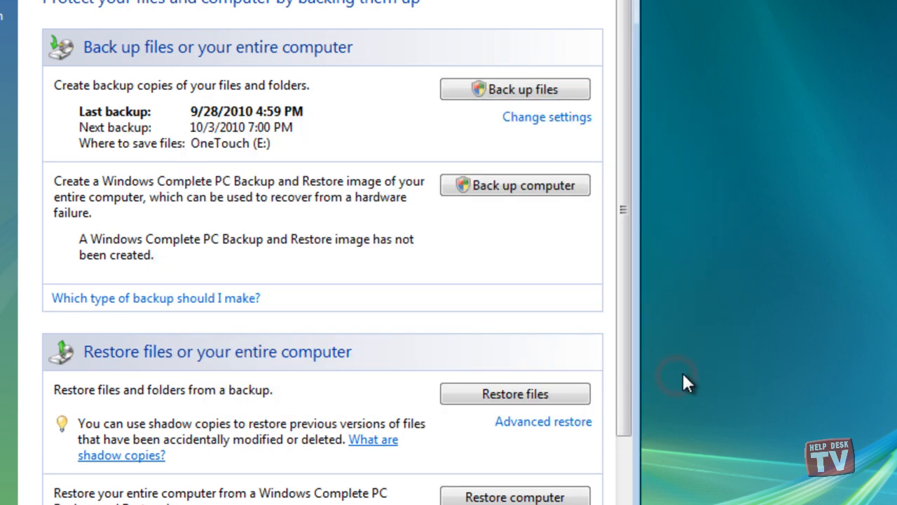